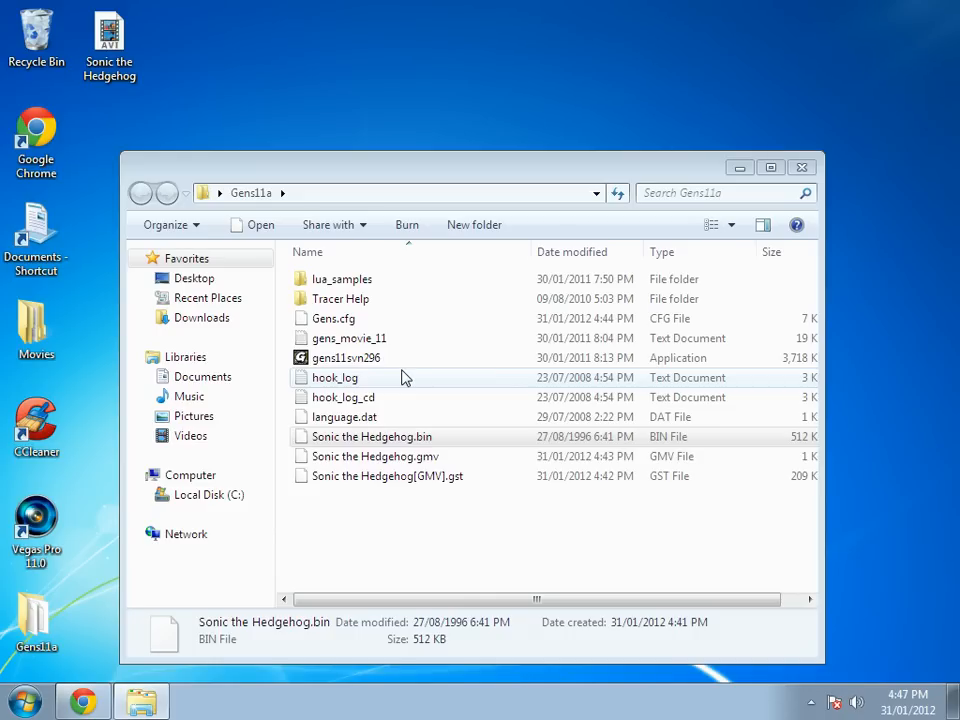
mouse_move(596, 350)
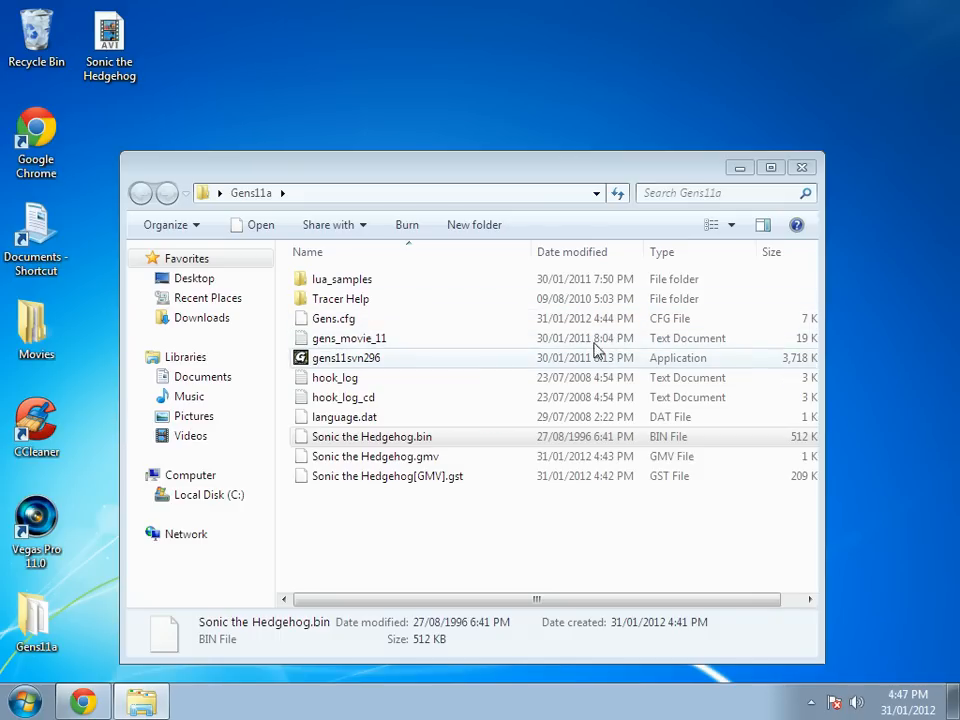
Select the gens11svn296 emulator application in the Gens11a folder
left_click(346, 356)
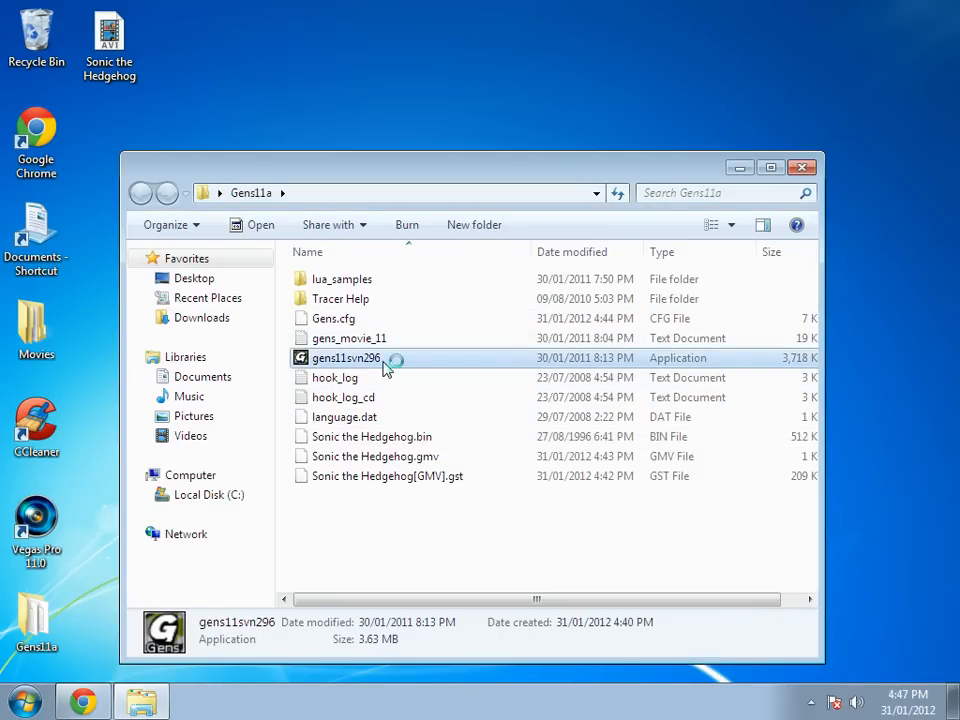
mouse_move(340, 368)
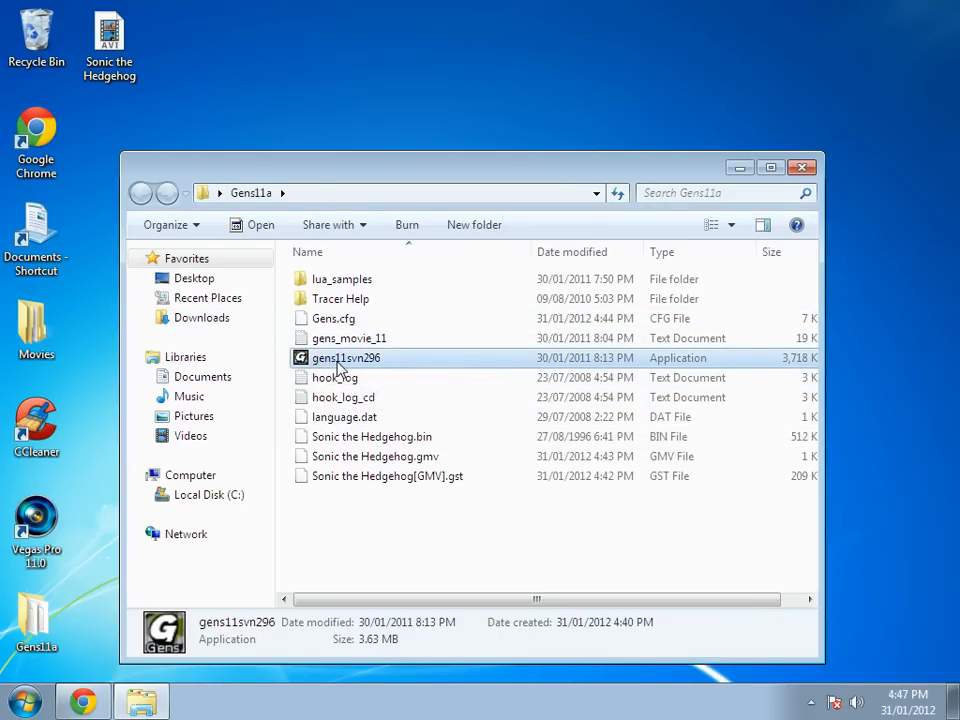
Launch gens11svn296 and bring up the emulator's File menu
double_click(346, 356)
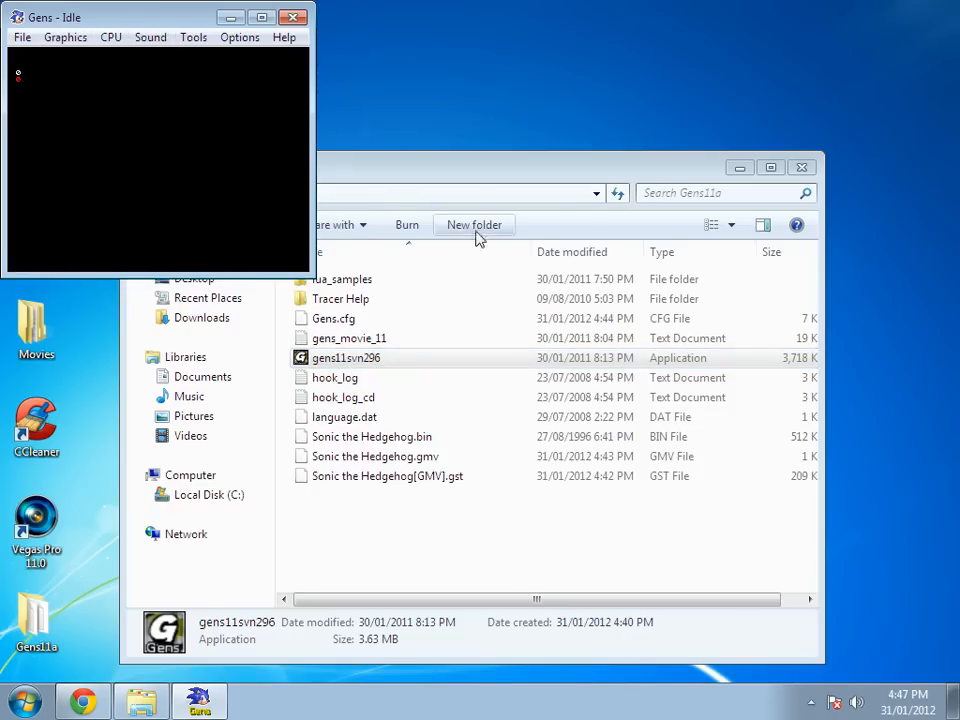
mouse_move(416, 204)
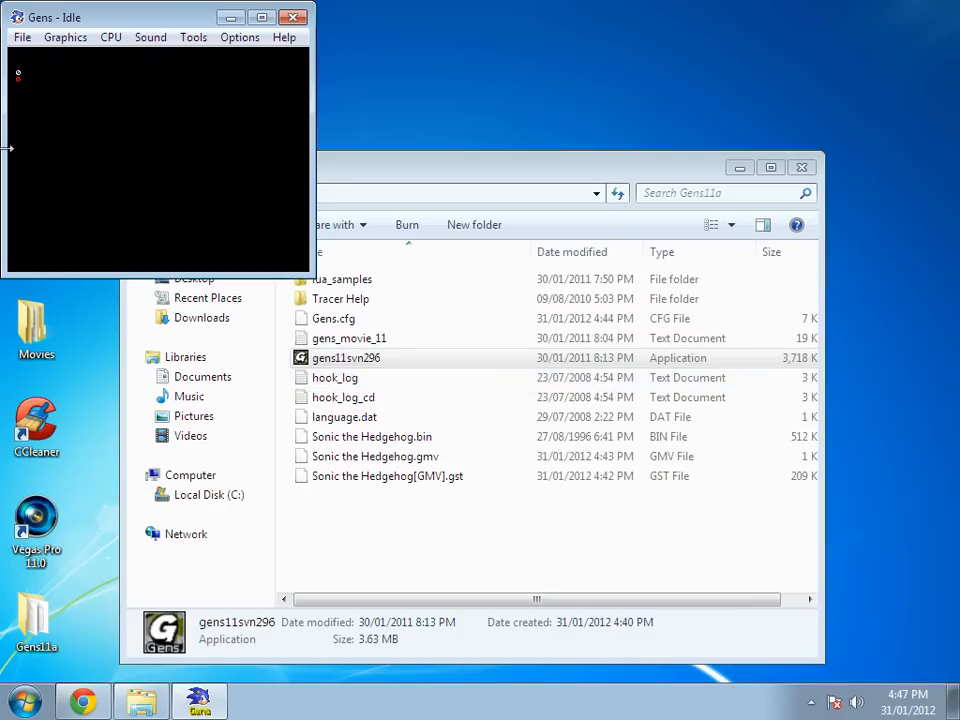
mouse_move(212, 144)
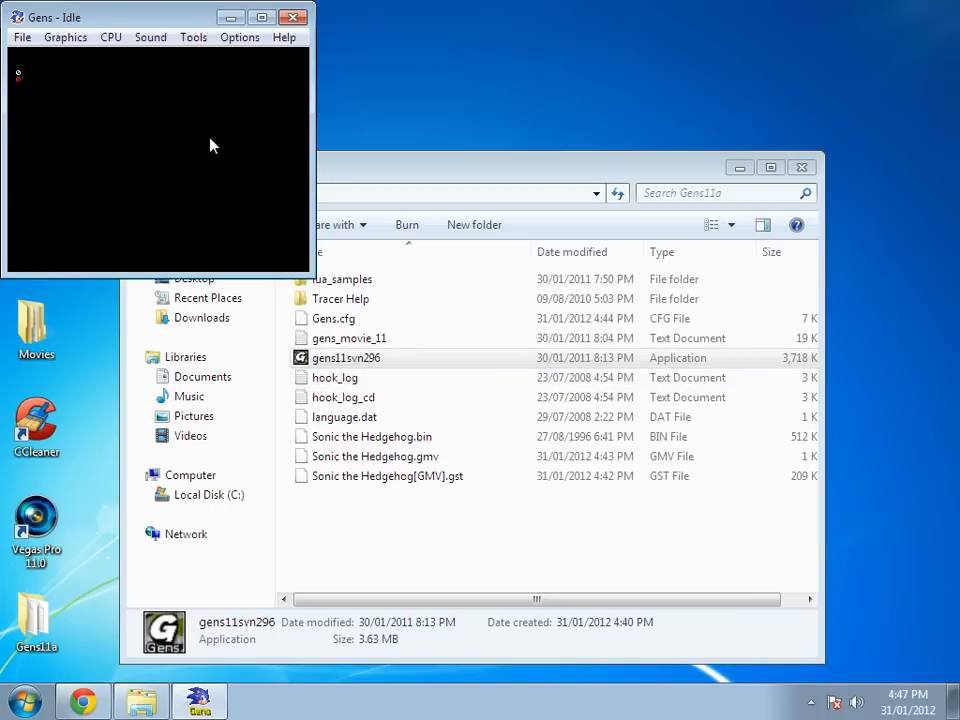
mouse_move(190, 90)
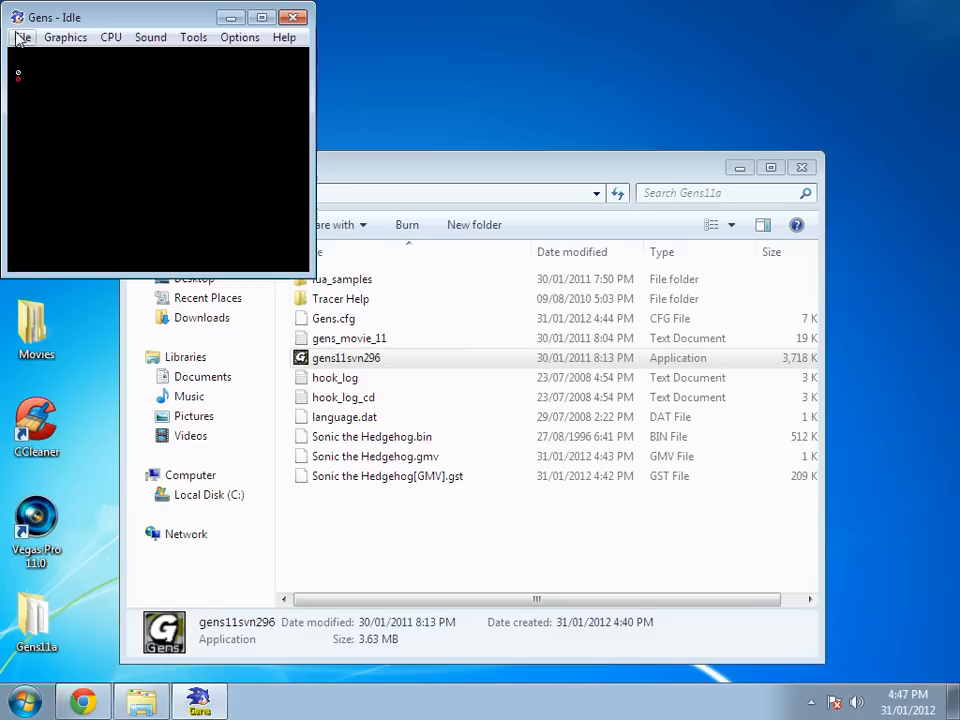
left_click(22, 36)
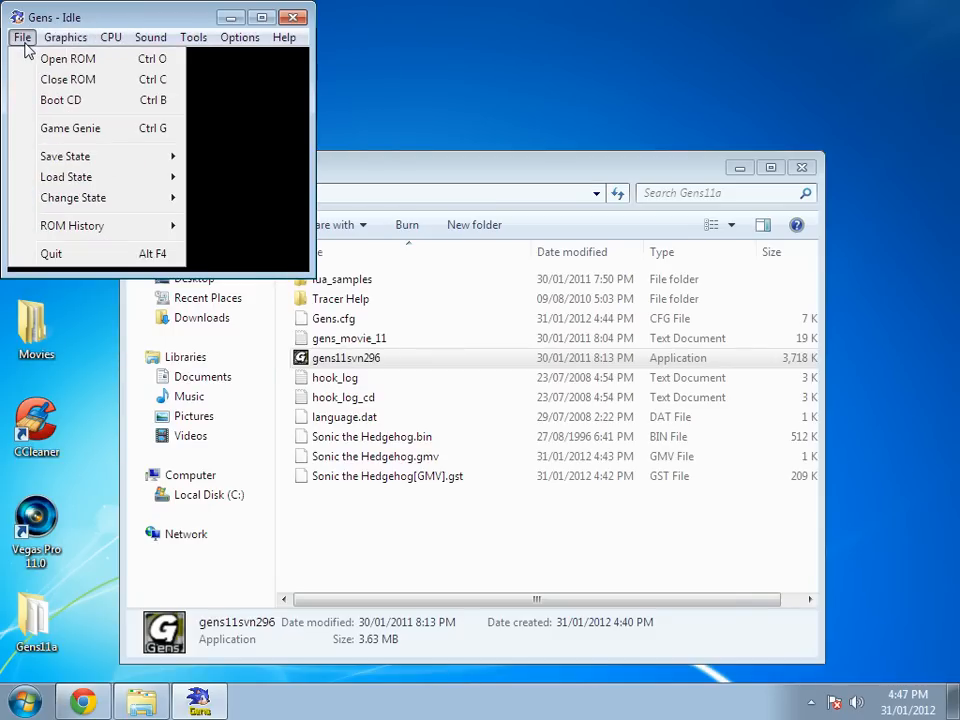
mouse_move(68, 58)
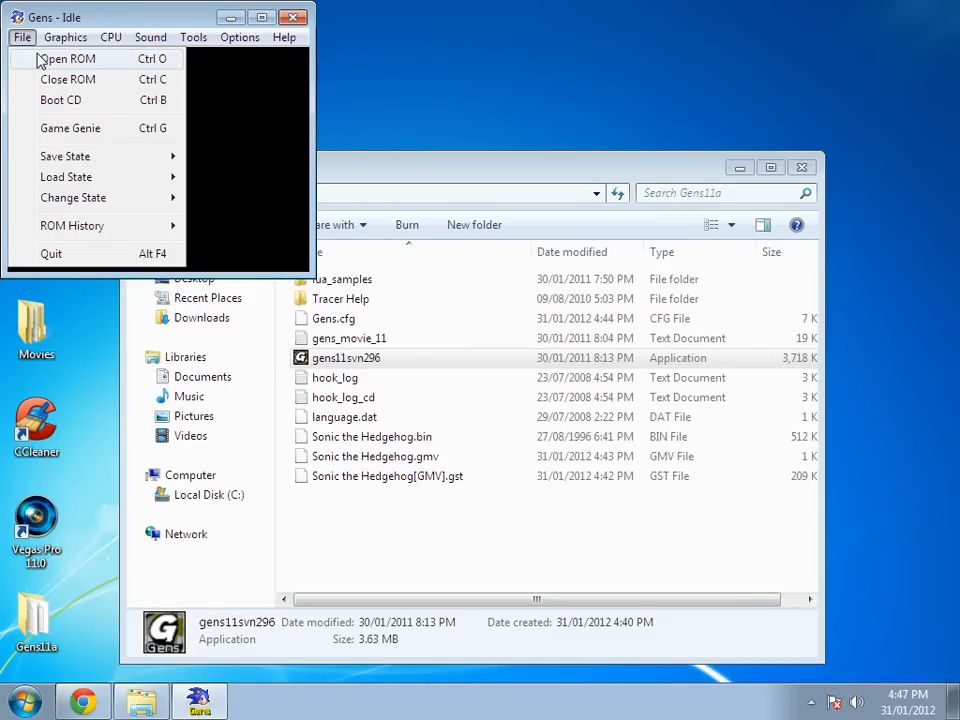
Bring up the Open ROM dialog listing Sonic the Hedgehog.bin in the Gens11a folder
left_click(68, 58)
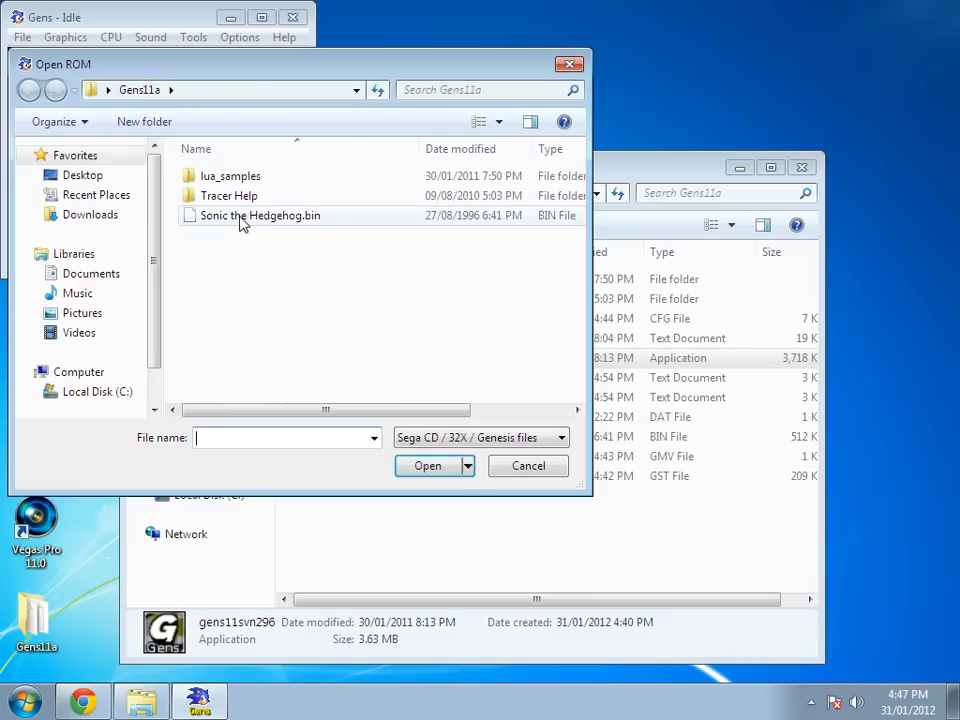
mouse_move(272, 218)
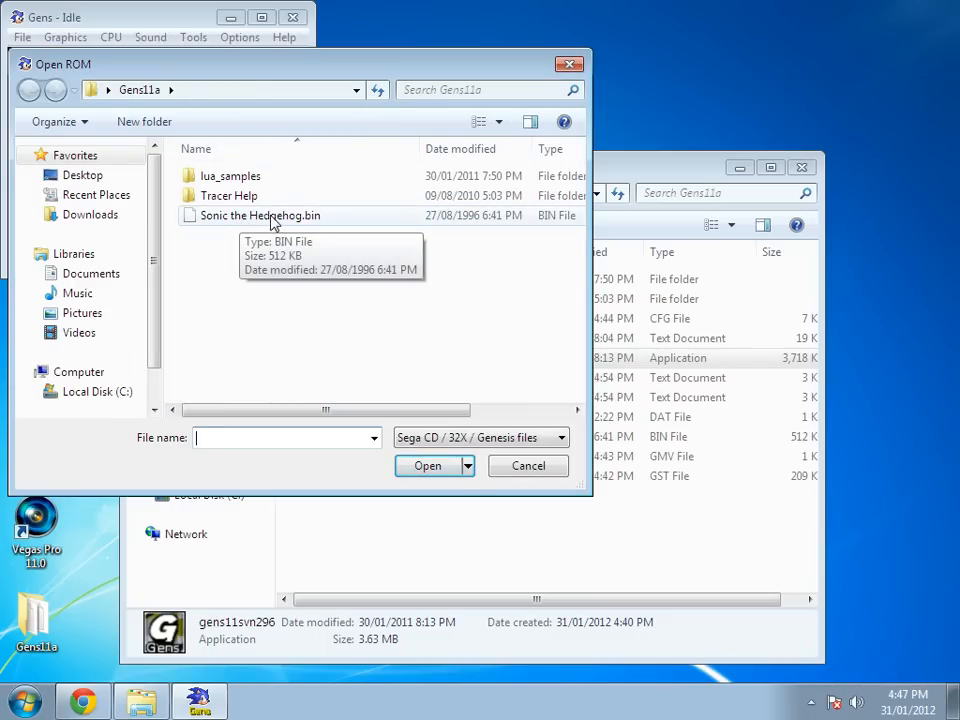
mouse_move(258, 222)
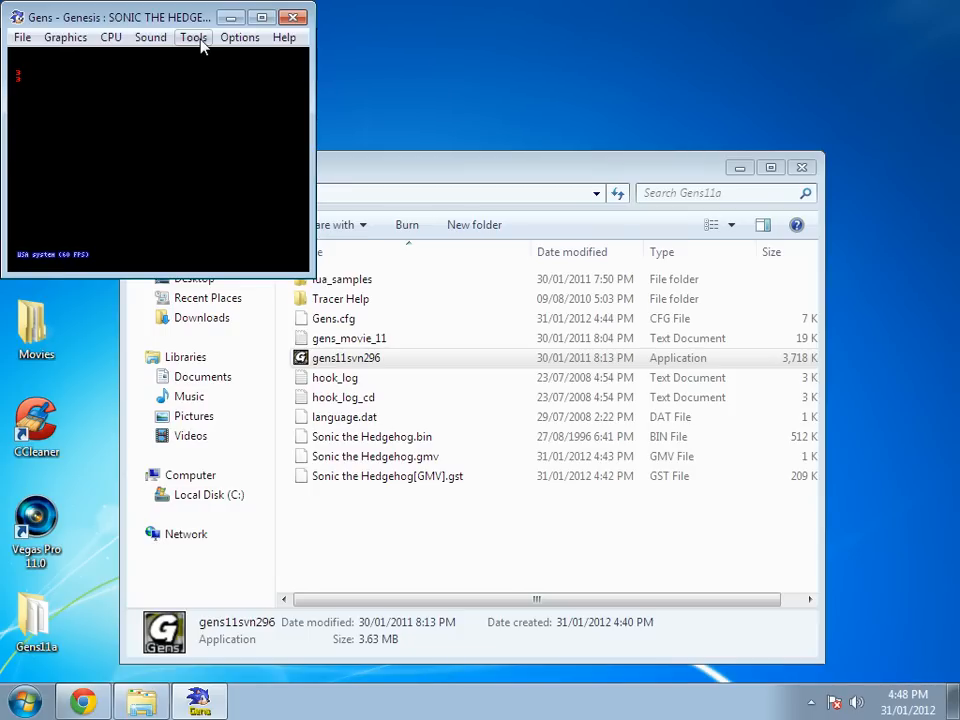
Set up a new movie recording to Sonic the Hedgehog.gmv with the savestate option toggled on then back off
left_click(192, 36)
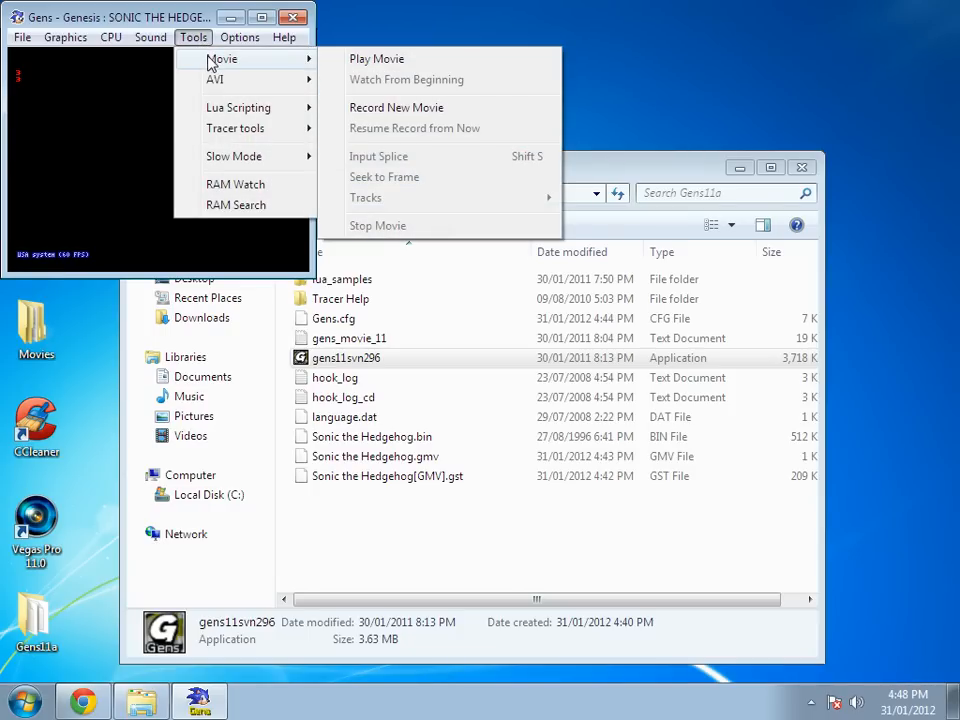
mouse_move(396, 108)
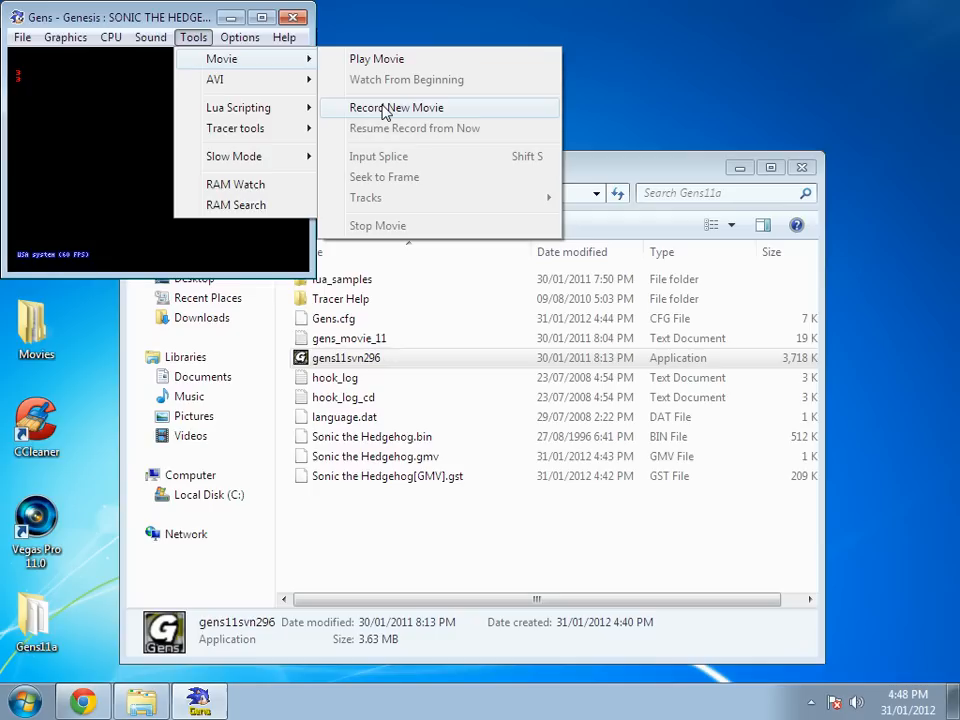
left_click(396, 108)
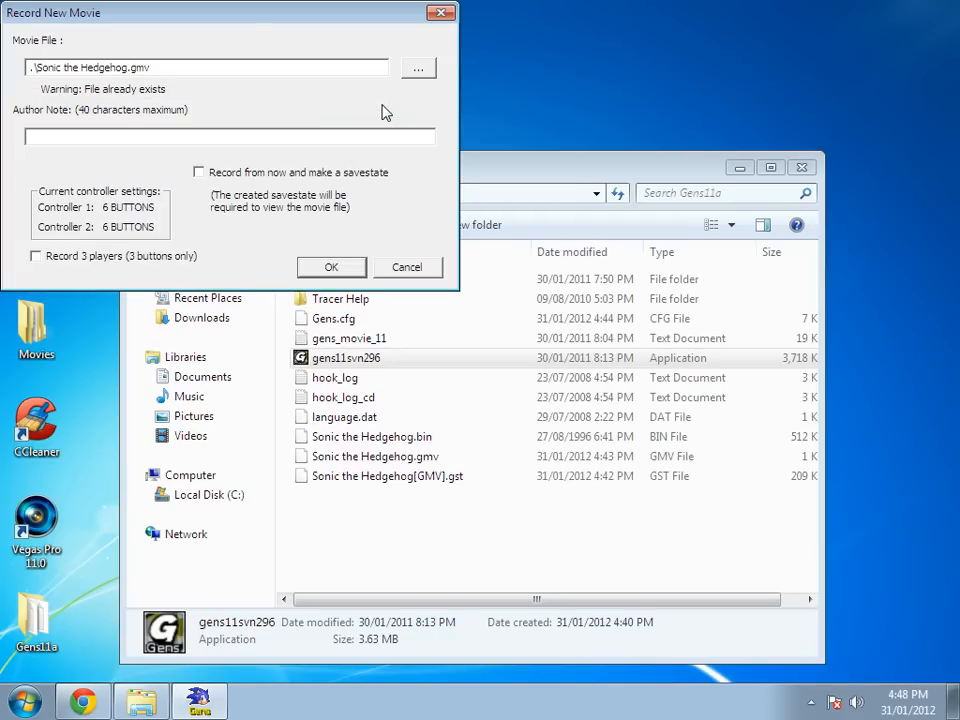
mouse_move(372, 172)
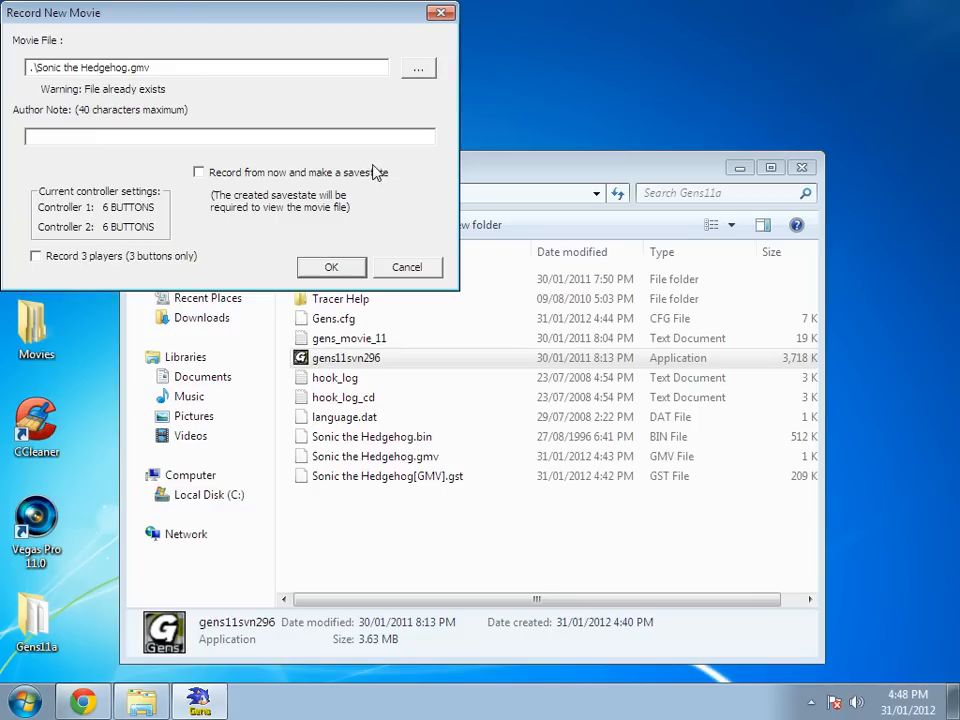
mouse_move(380, 222)
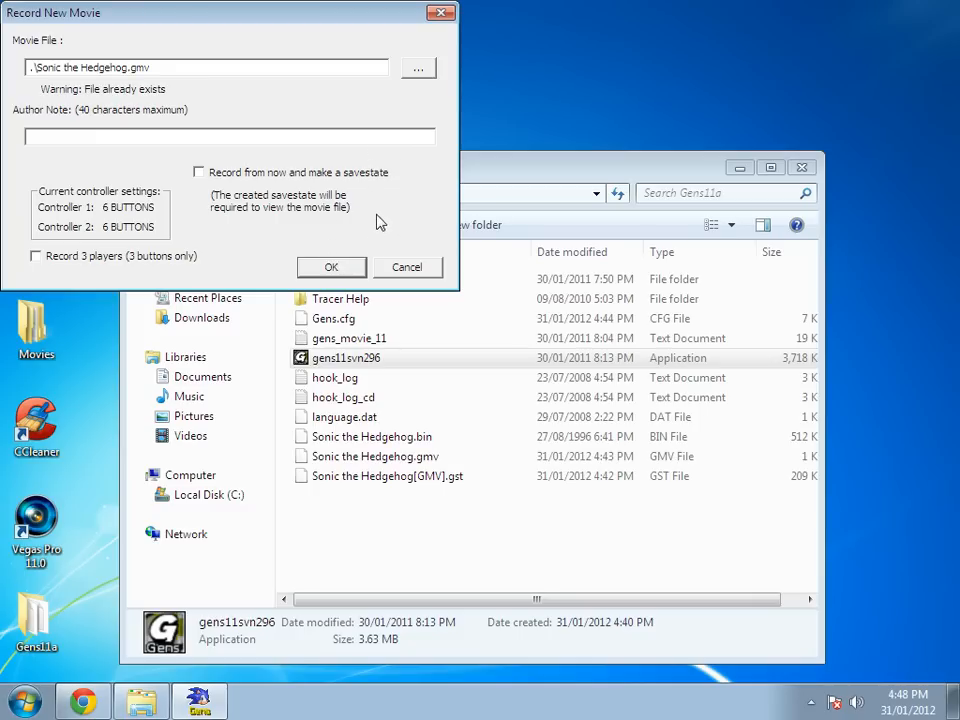
mouse_move(304, 198)
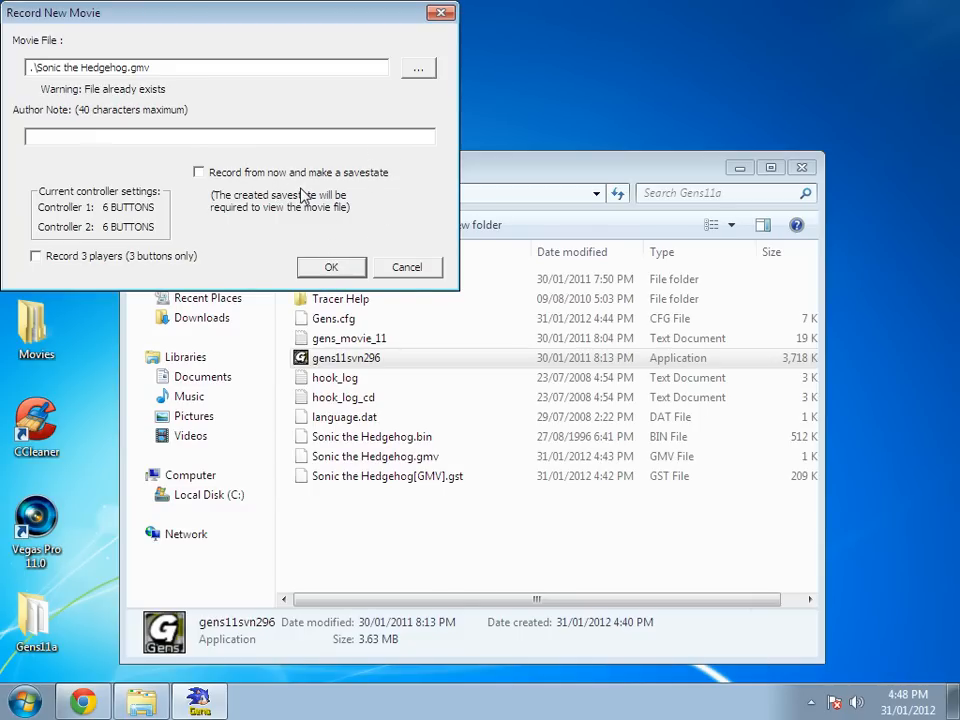
left_click(198, 172)
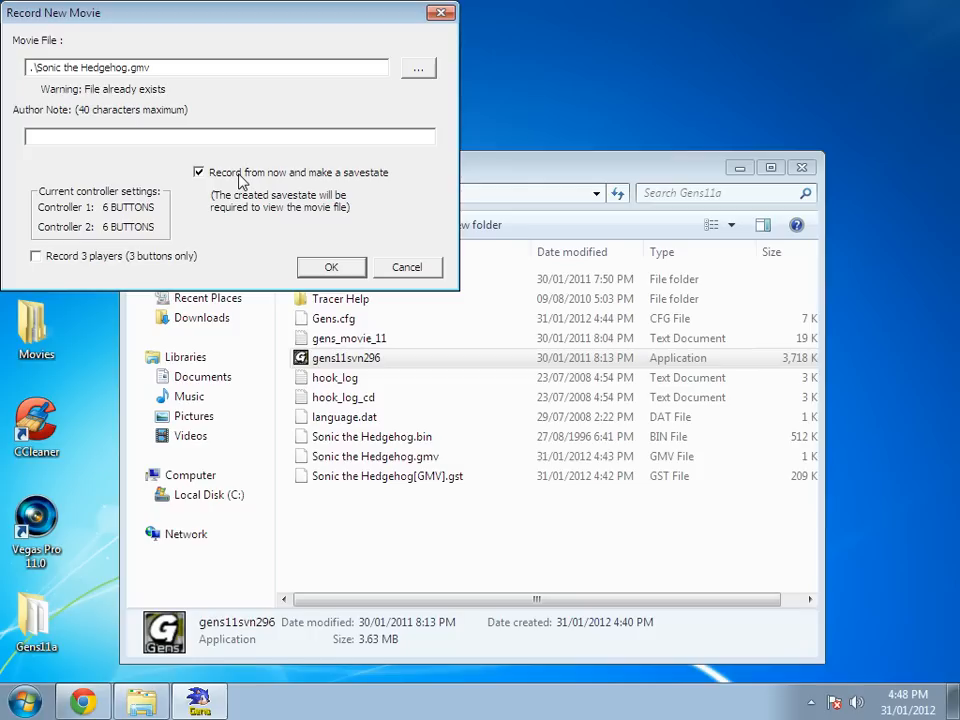
mouse_move(316, 262)
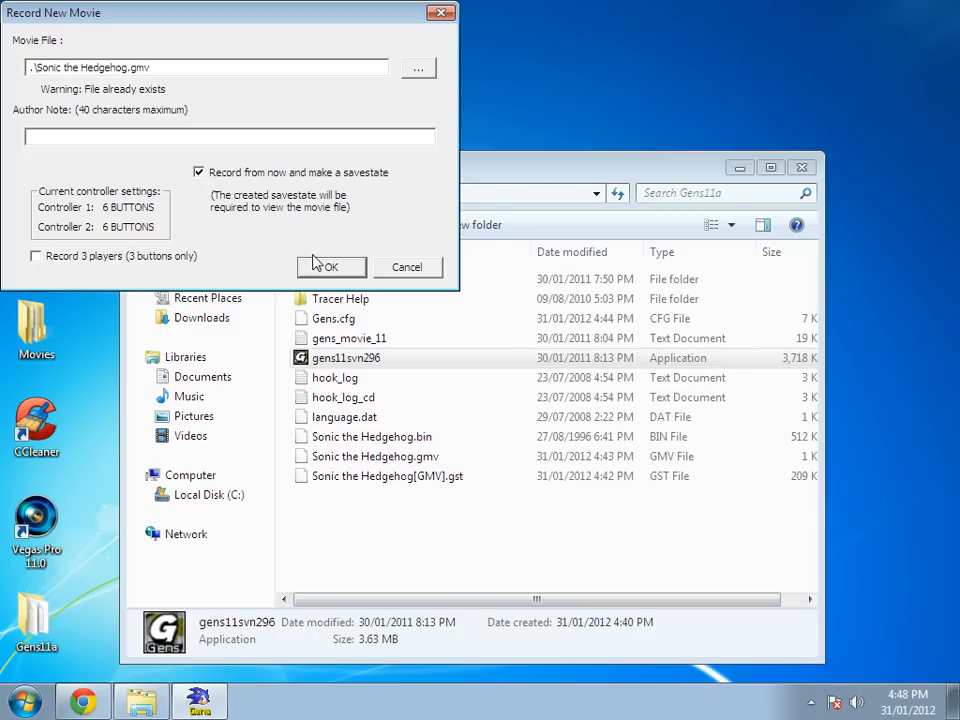
left_click(198, 172)
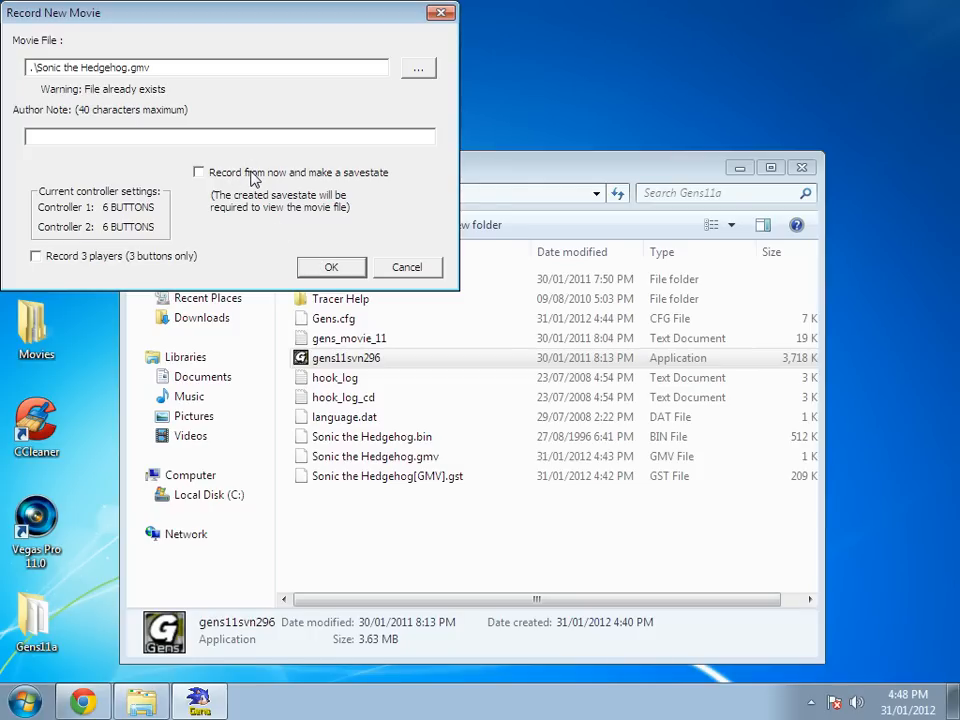
mouse_move(324, 280)
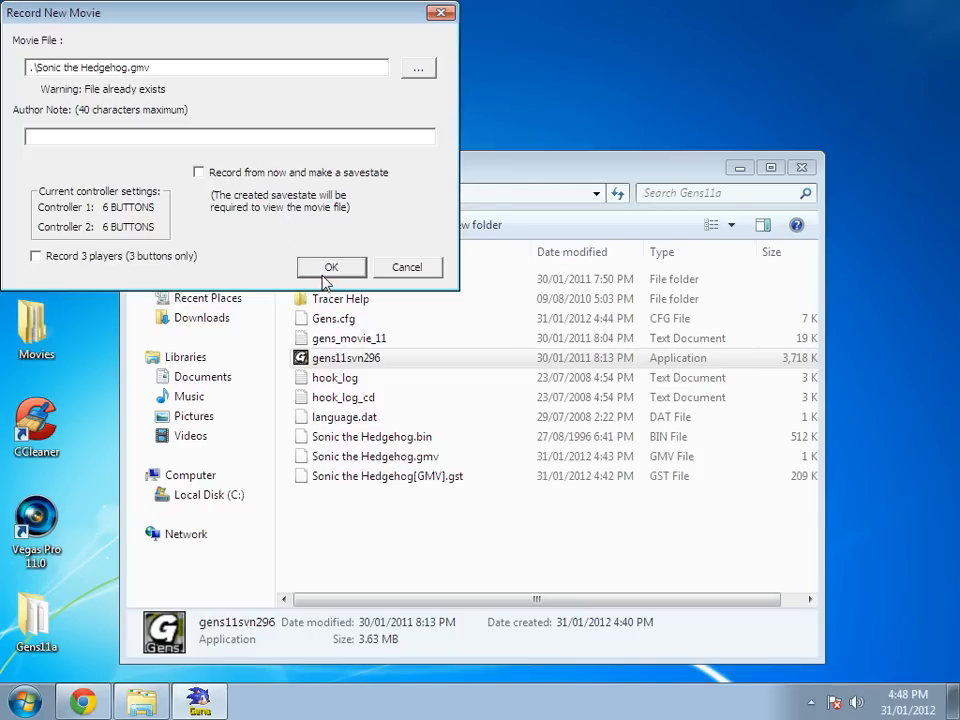
Confirm the Record New Movie settings so Sonic the Hedgehog.gmv starts recording, then reopen Tools
left_click(332, 268)
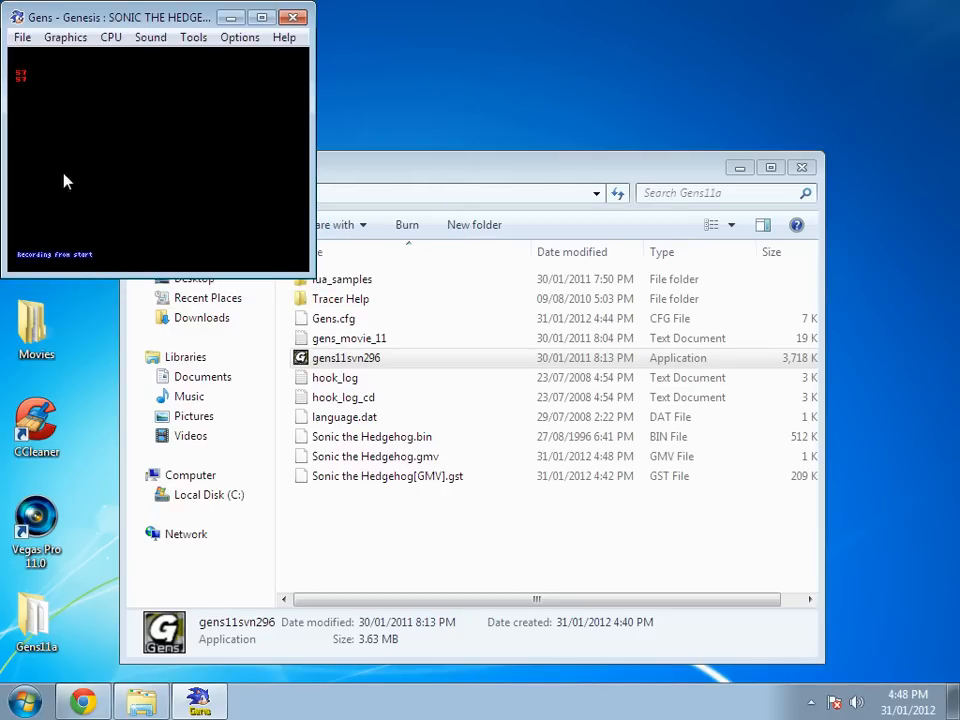
mouse_move(210, 56)
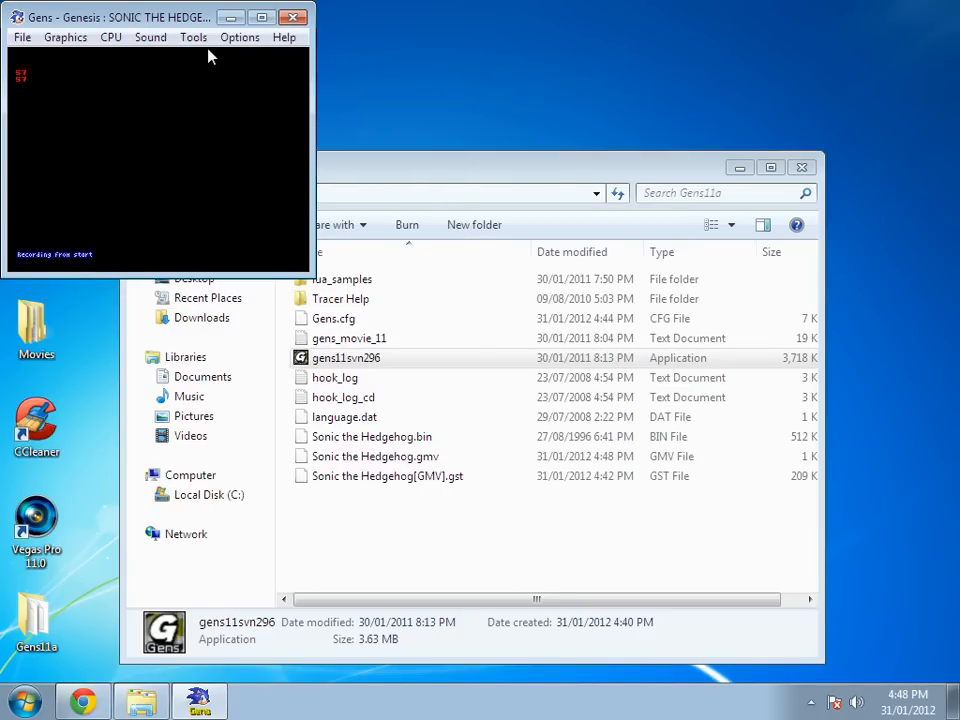
left_click(192, 36)
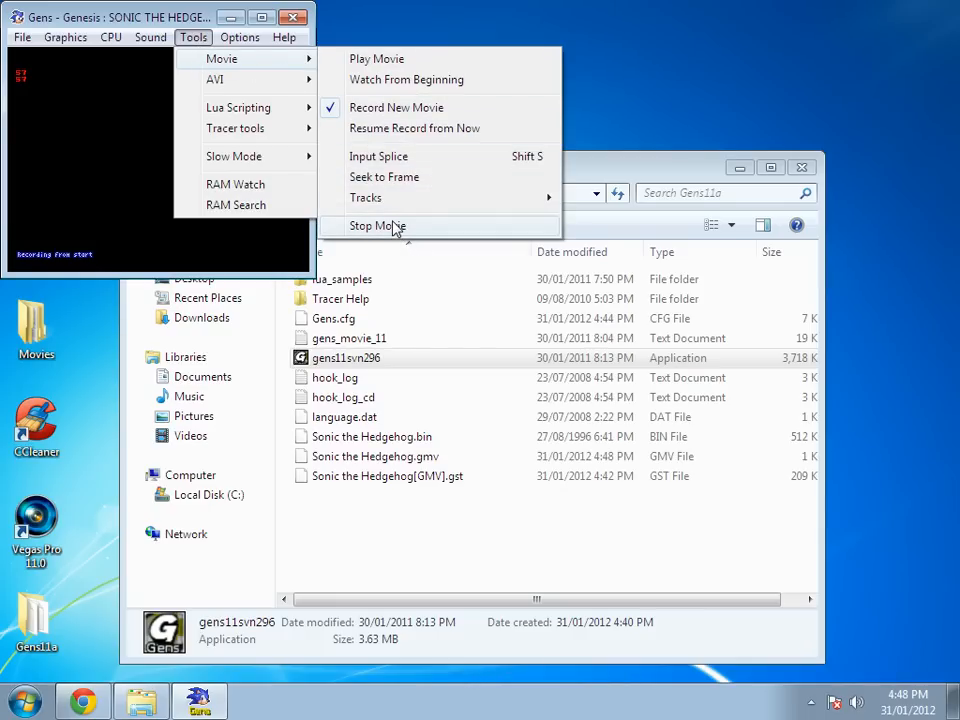
Stop recording the Sonic the Hedgehog movie via Tools > Movie > Stop Movie
left_click(376, 224)
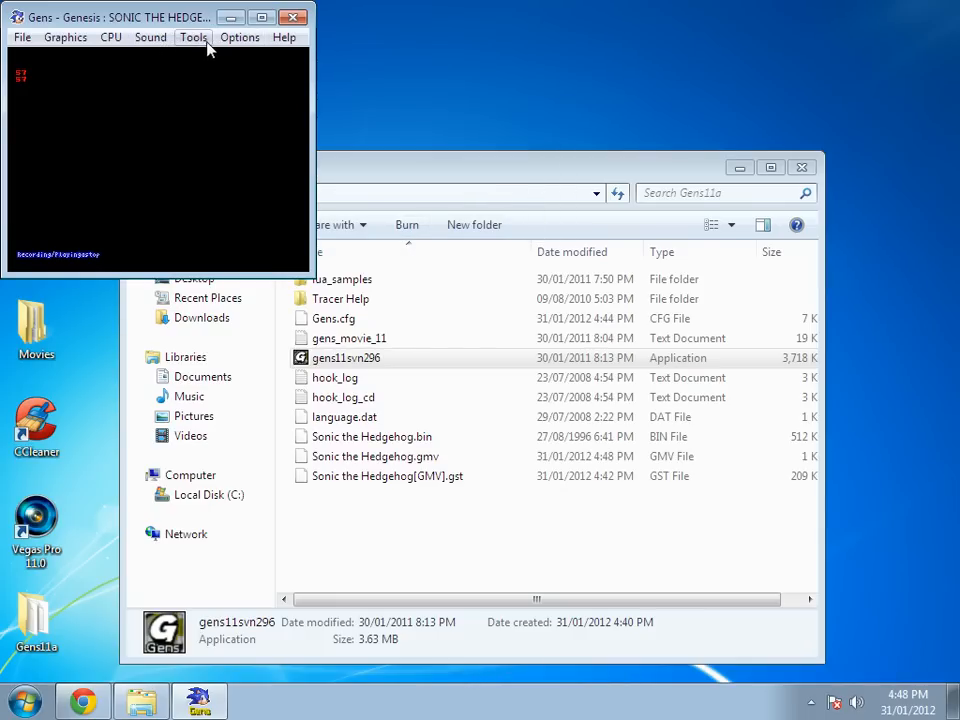
left_click(192, 36)
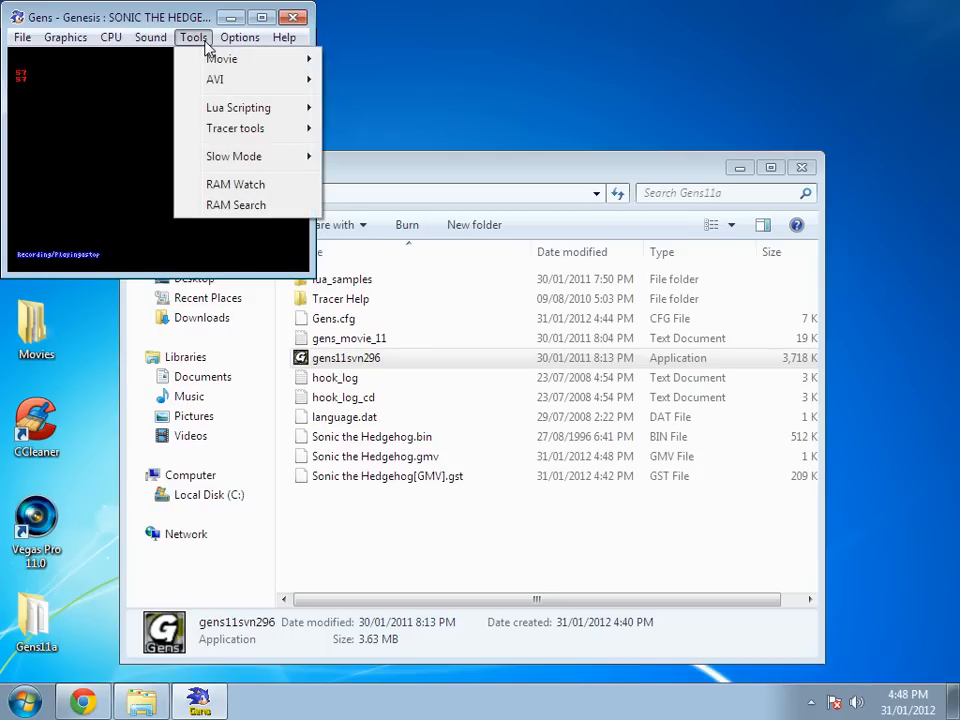
Play back Sonic the Hedgehog.gmv from the start in read-only mode, cancelling the savestate browser
left_click(220, 58)
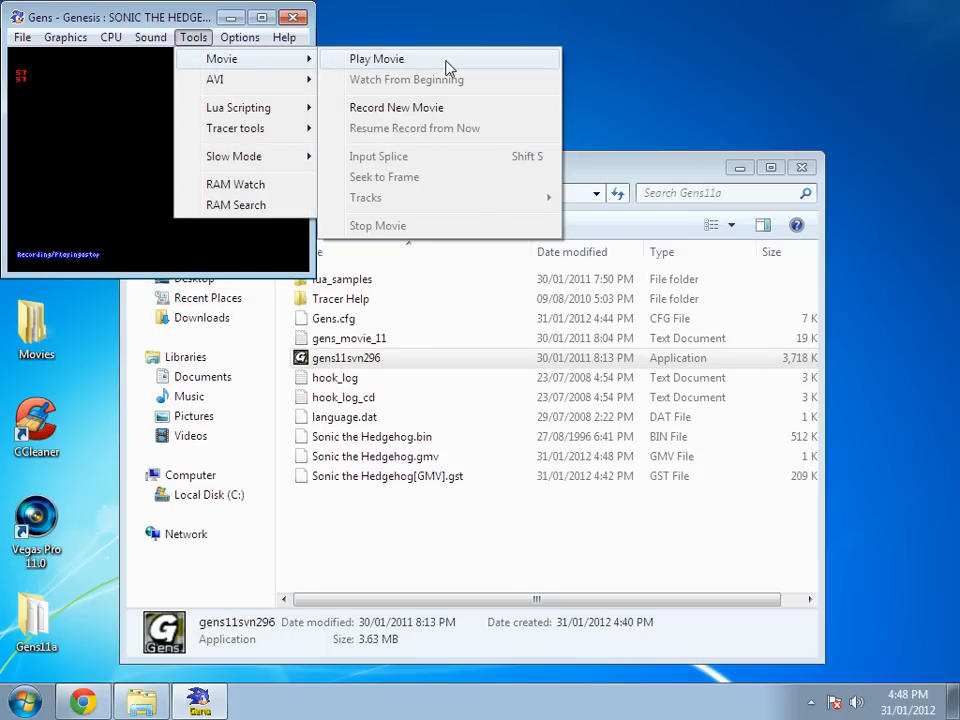
left_click(376, 58)
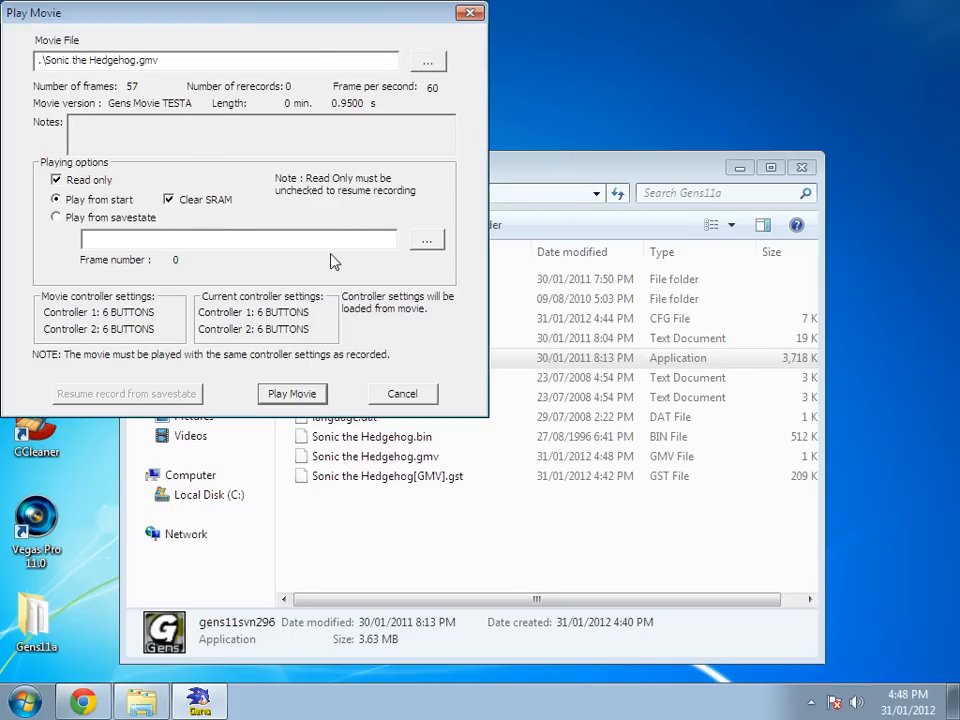
mouse_move(308, 324)
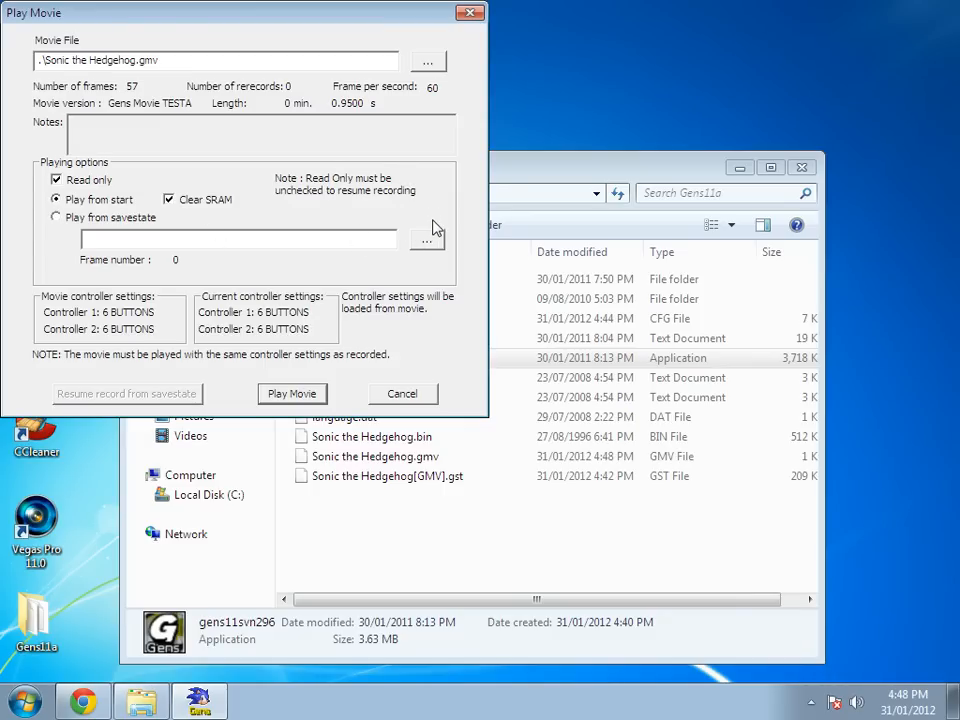
left_click(428, 238)
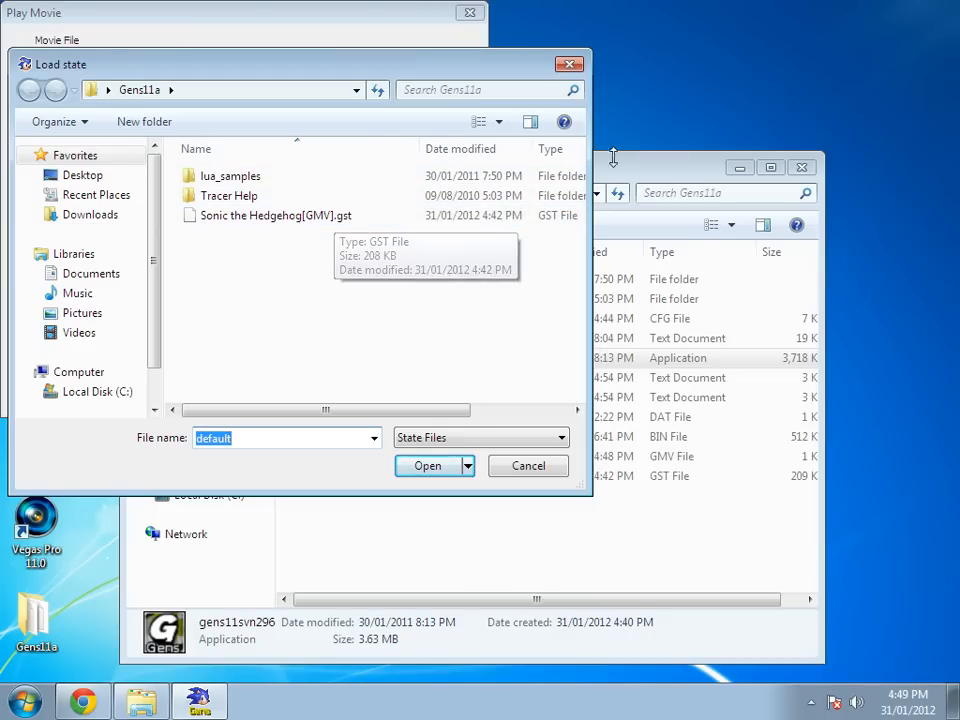
left_click(428, 464)
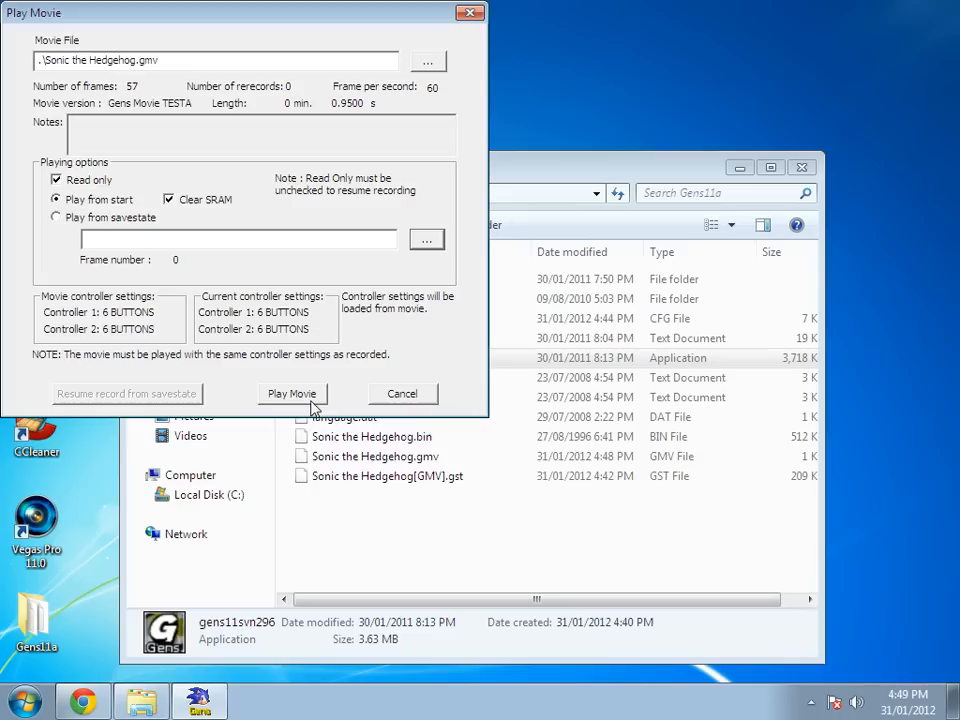
left_click(292, 392)
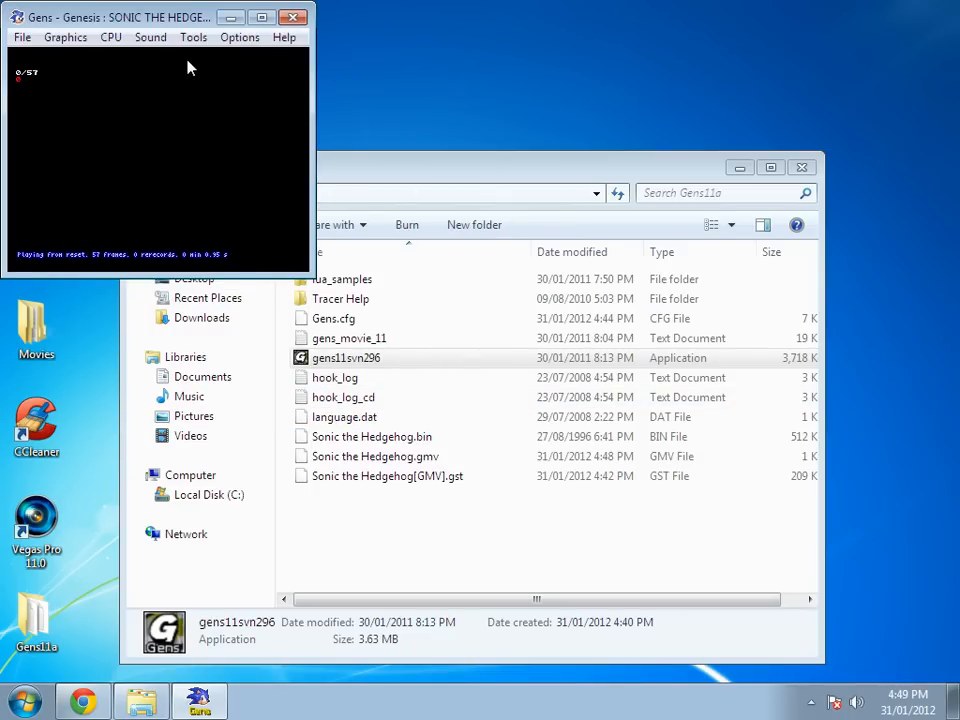
mouse_move(100, 72)
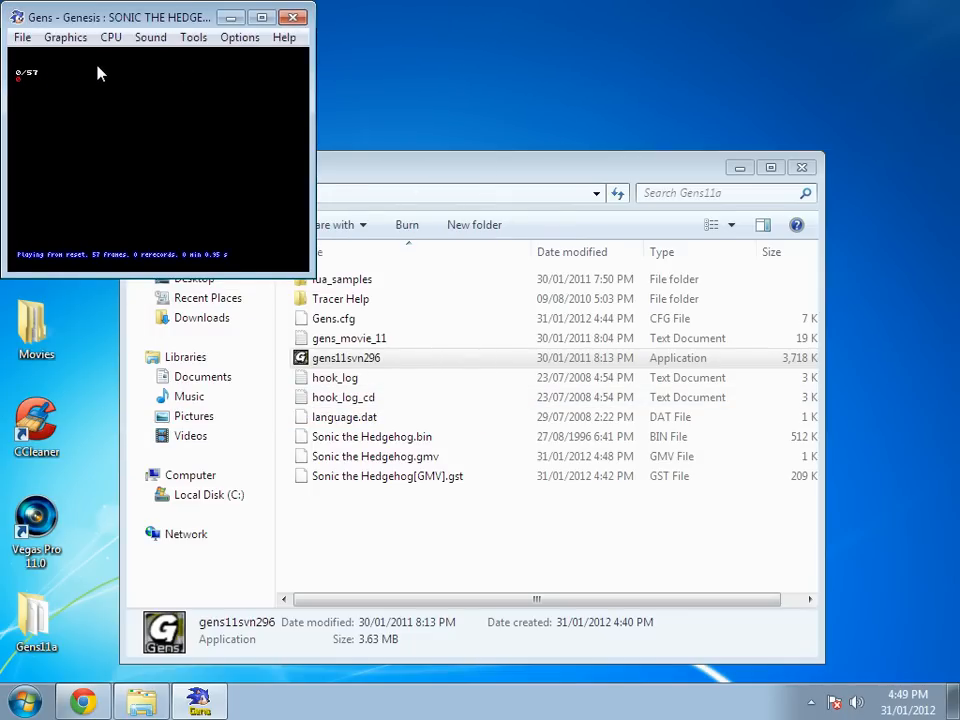
mouse_move(136, 176)
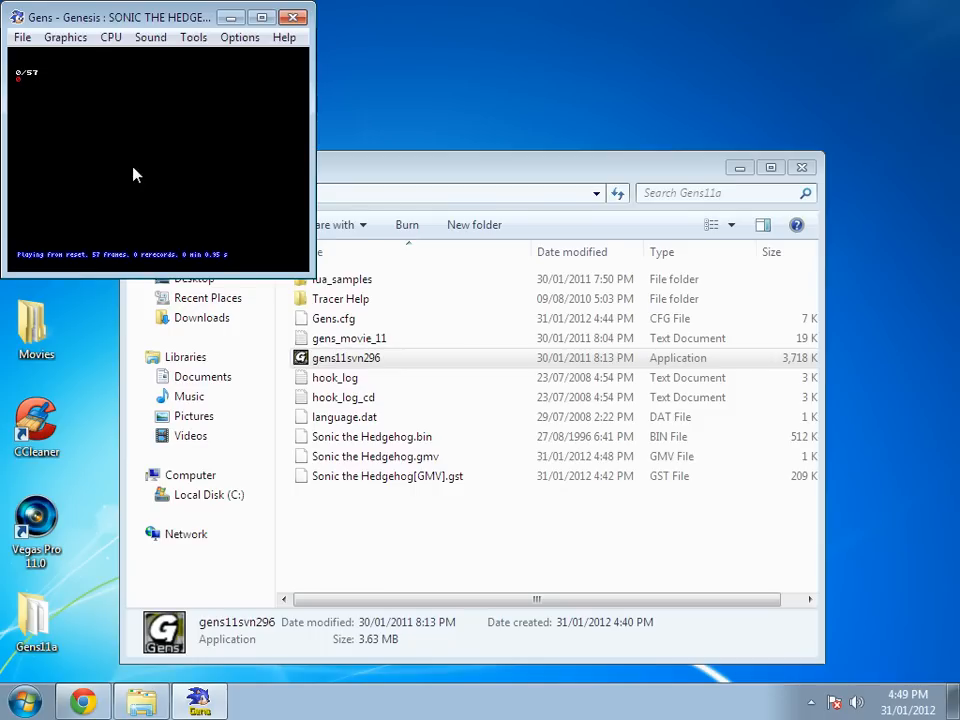
left_click(192, 36)
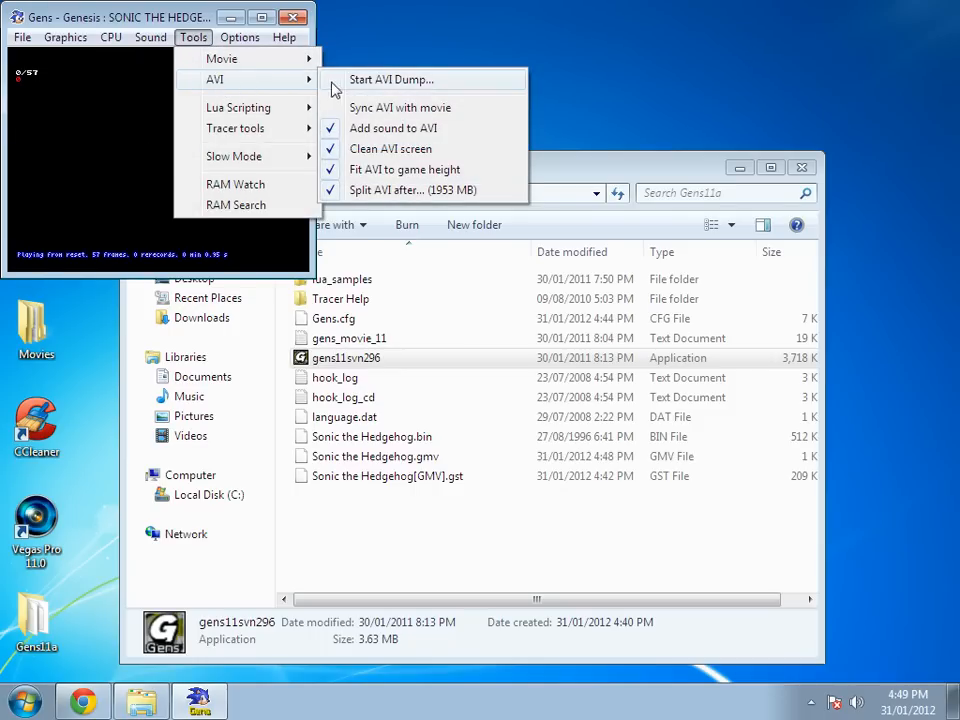
Start an AVI dump targeting the existing Sonic the Hedgehog file on the Desktop
left_click(392, 80)
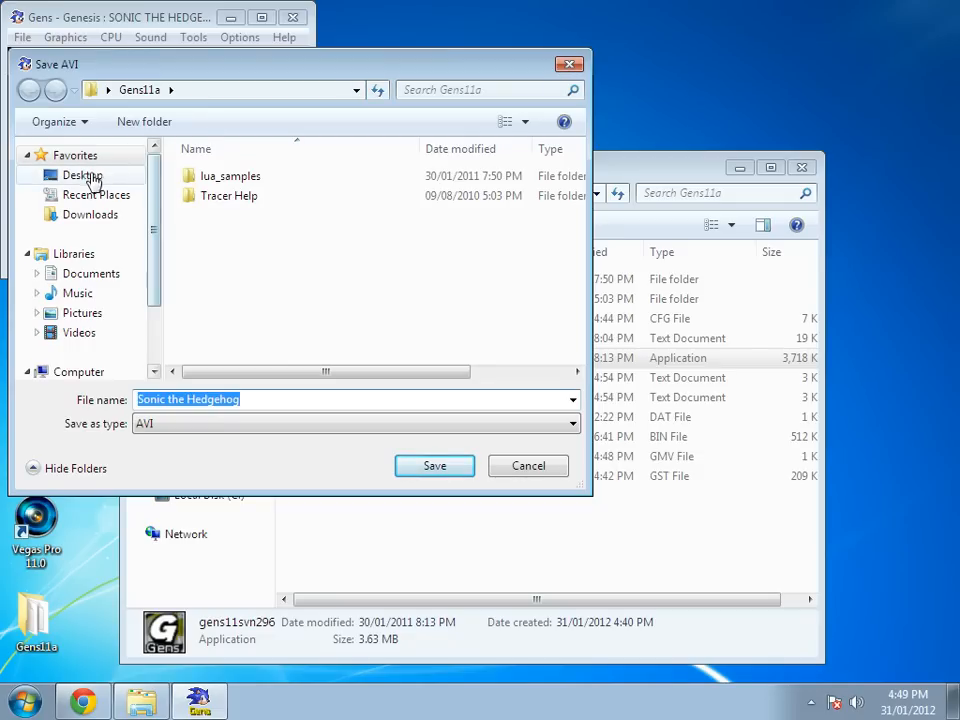
left_click(80, 176)
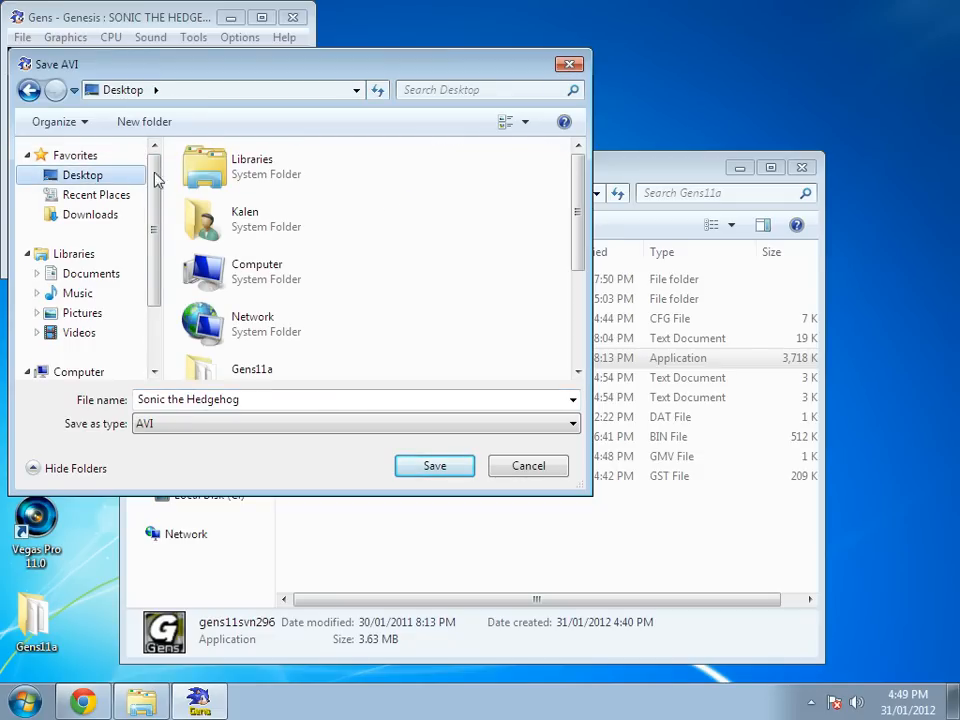
scroll("down", 3)
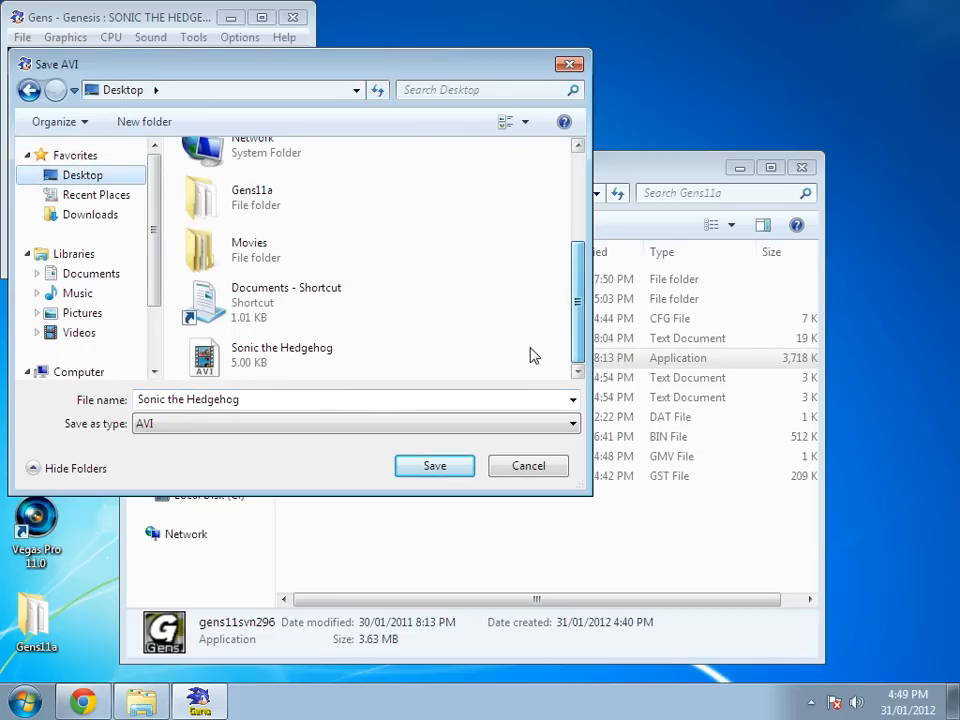
left_click(290, 356)
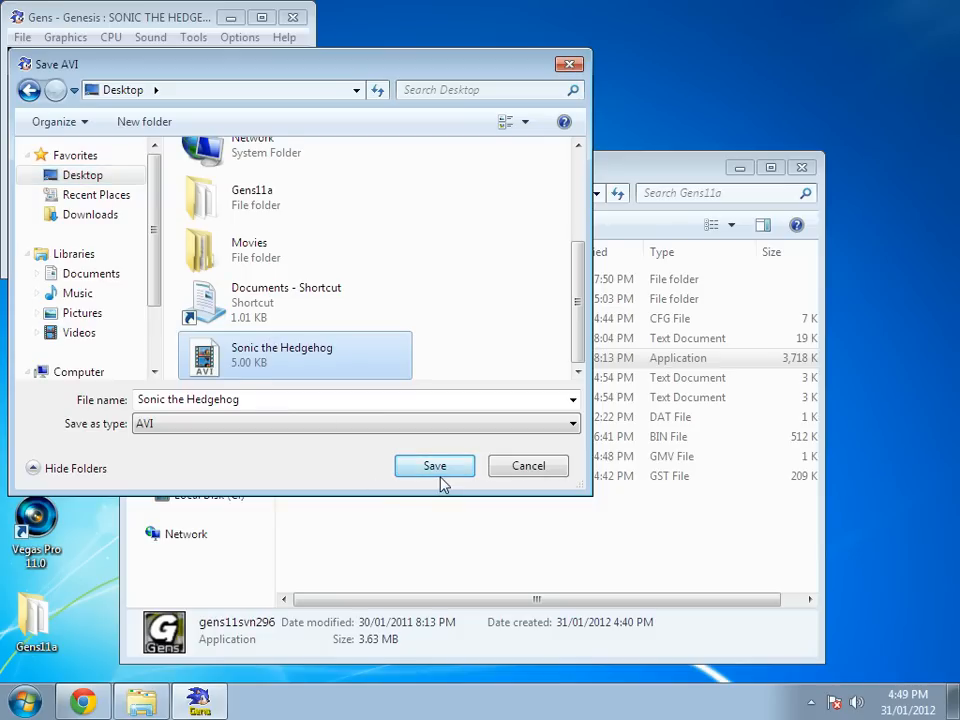
Save the AVI to the Desktop with Microsoft Video 1 compression so the dump begins
left_click(434, 466)
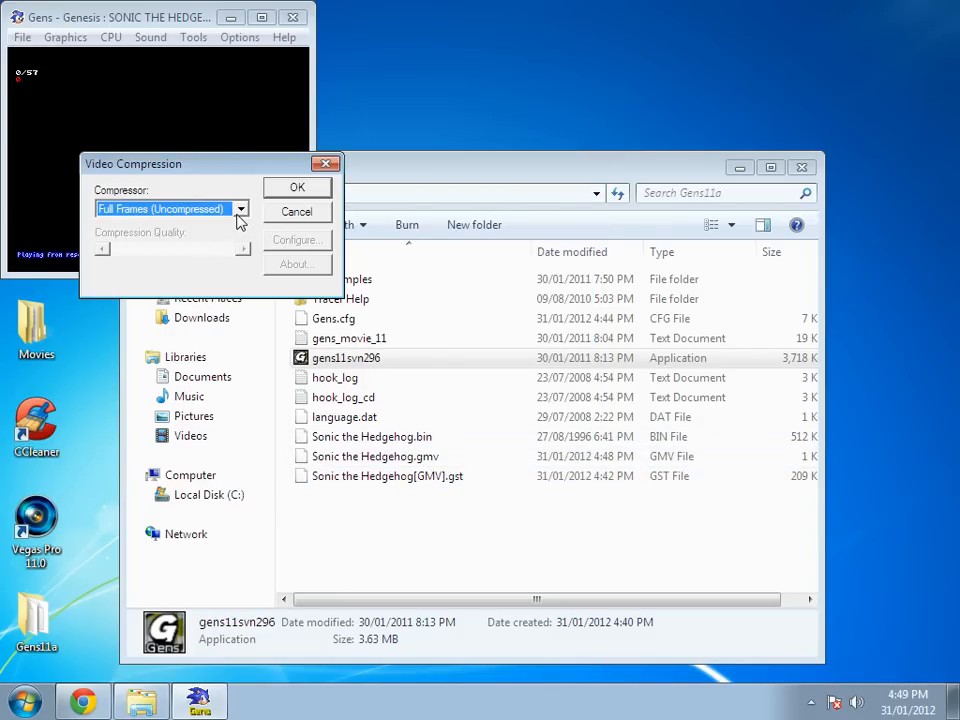
left_click(240, 208)
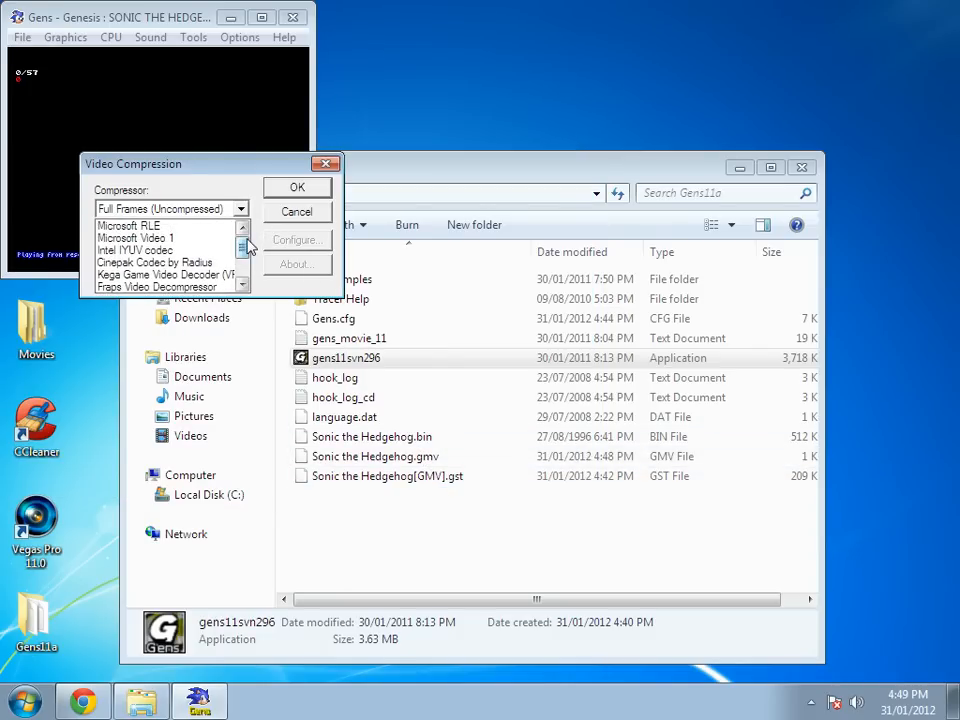
left_click(130, 238)
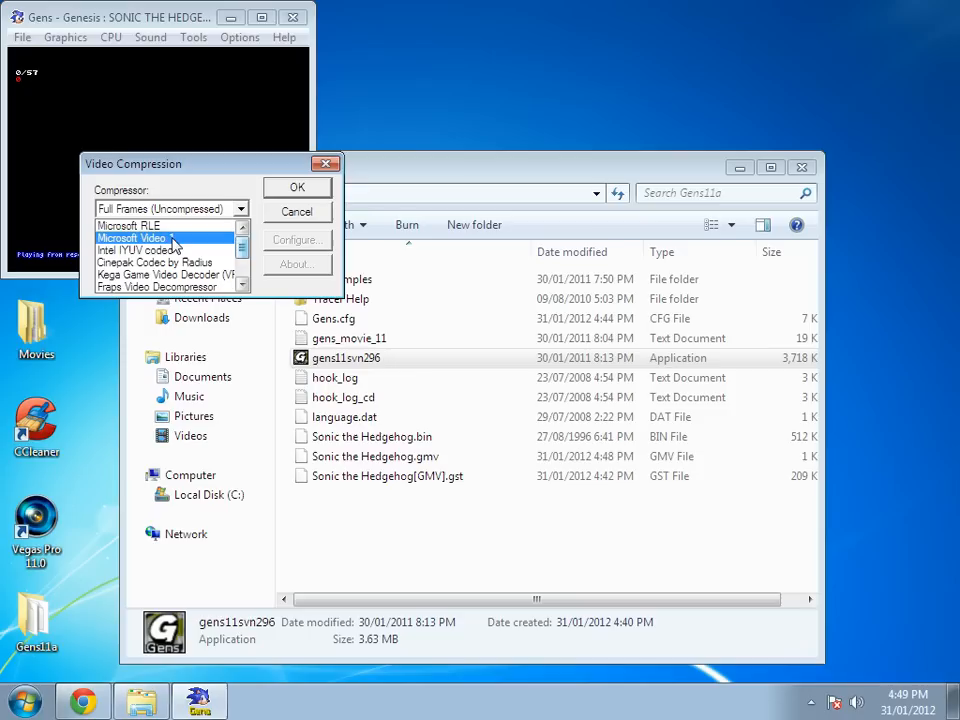
left_click(132, 238)
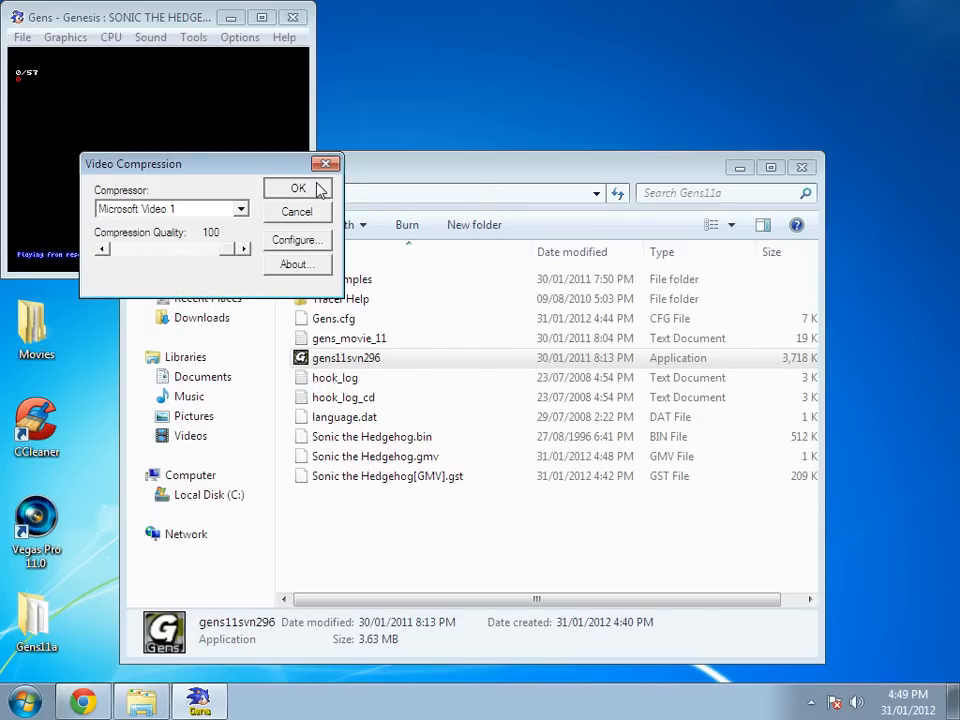
left_click(296, 188)
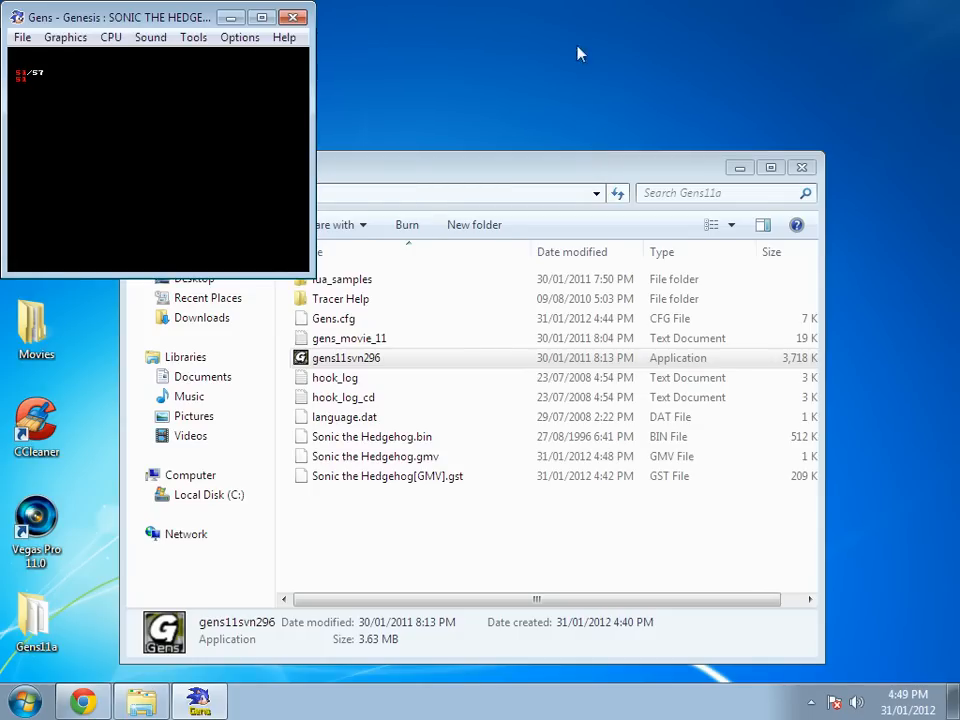
mouse_move(284, 98)
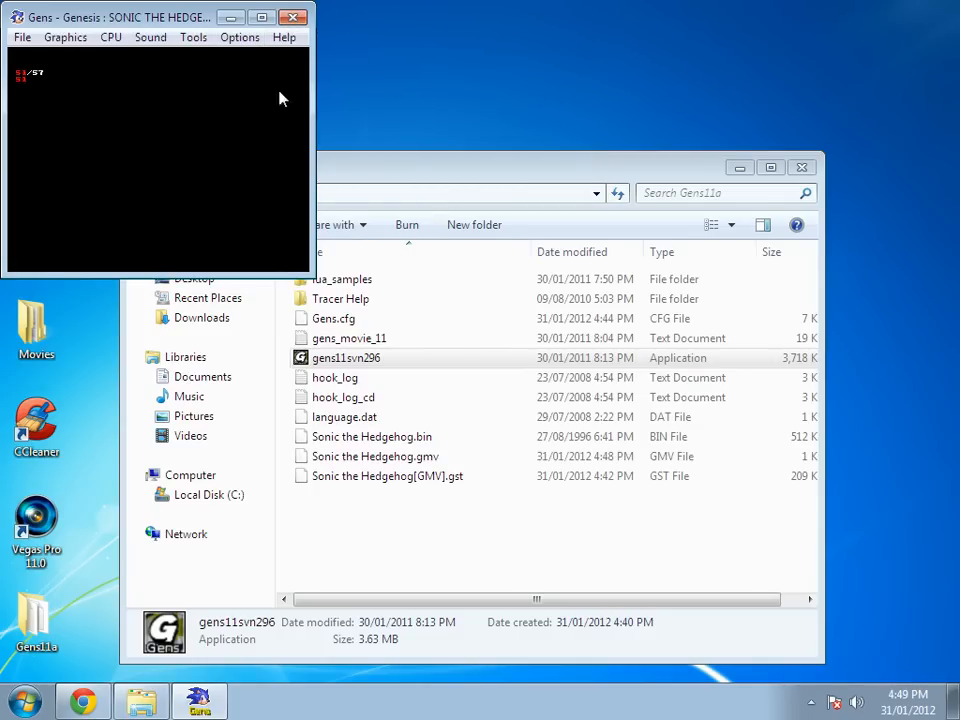
mouse_move(196, 60)
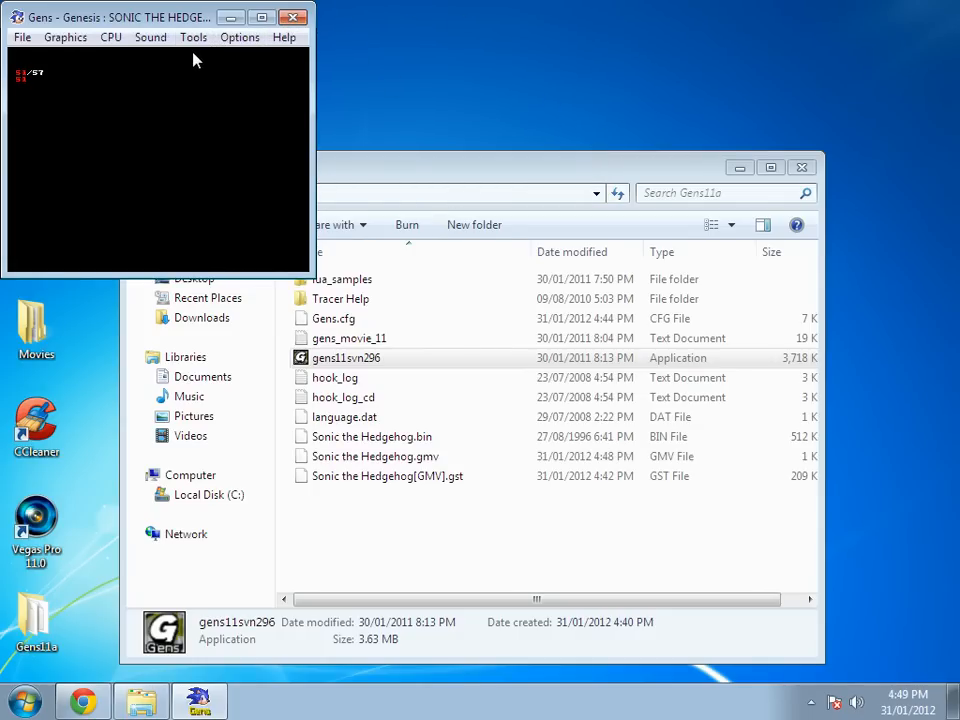
Close the Gens emulator after the dump, leaving the Sonic the Hedgehog AVI on the Desktop
left_click(192, 36)
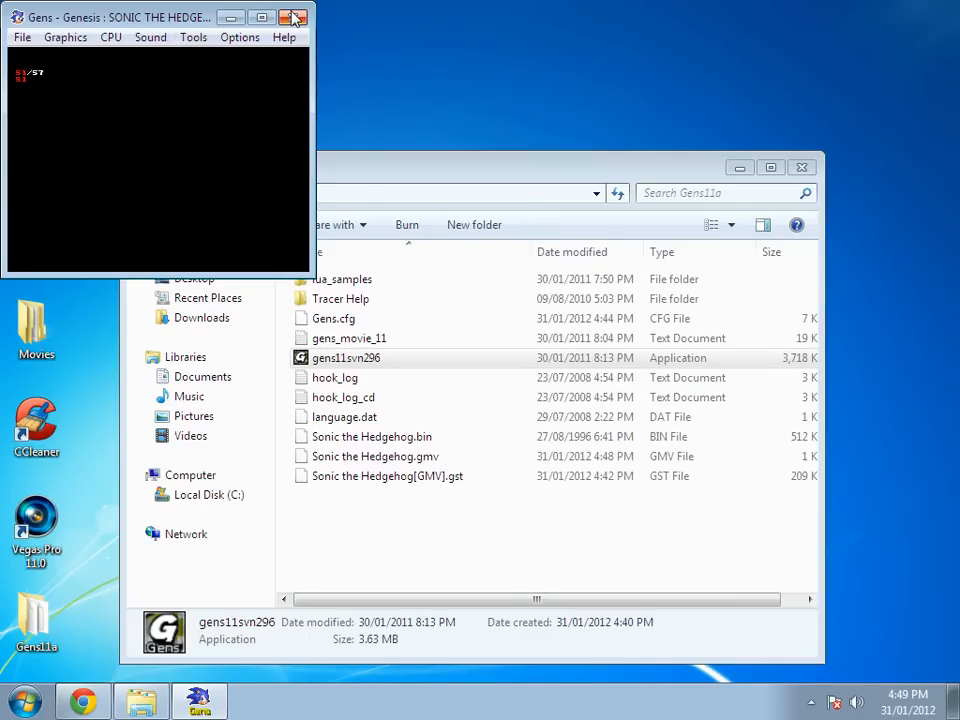
left_click(296, 16)
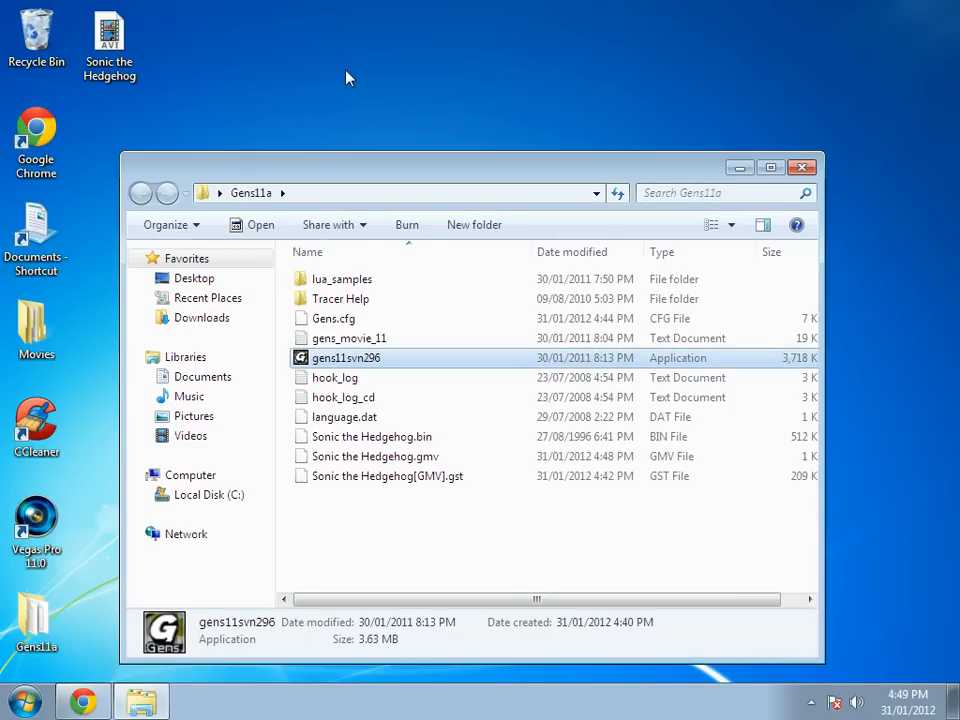